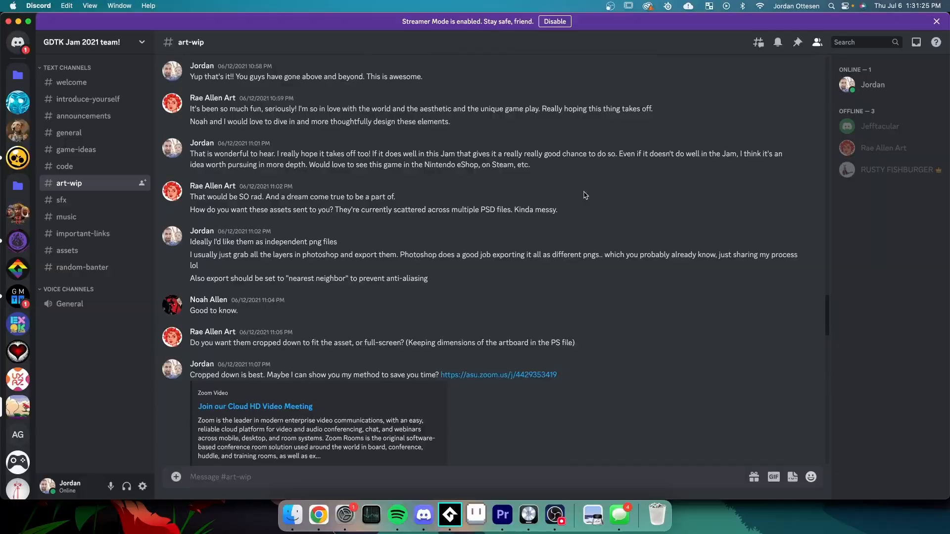
Look through the oPlayer Step event and PlayerStates.gml, then run the platformer test level
scroll("down", 3)
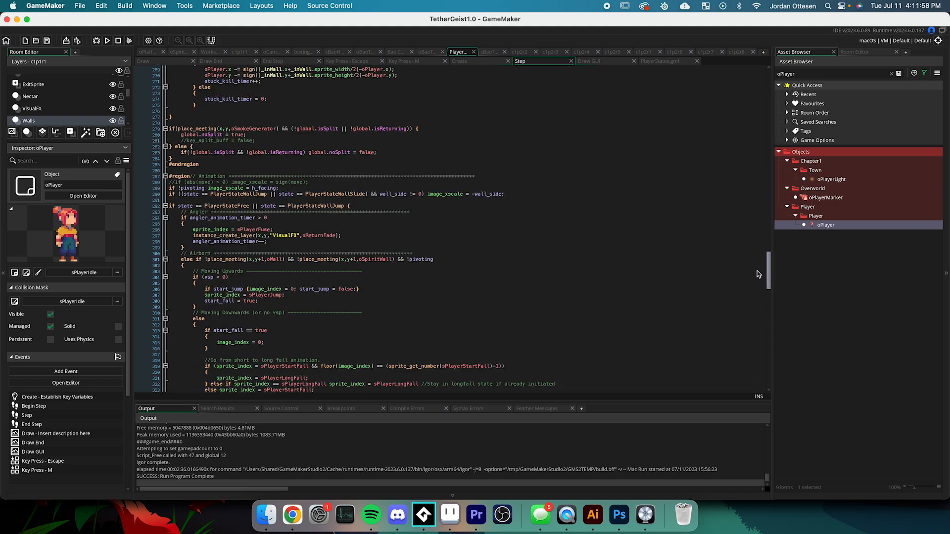
scroll("down", 3)
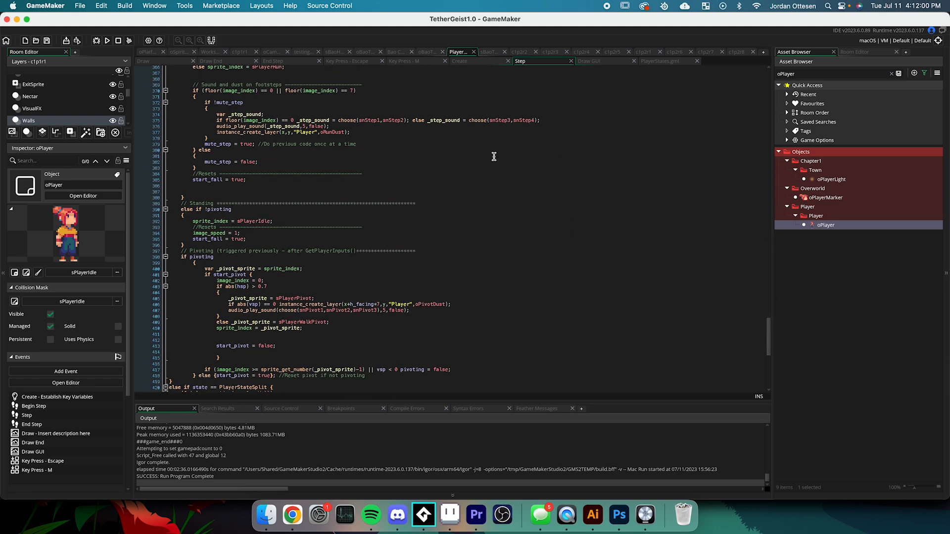
left_click(273, 60)
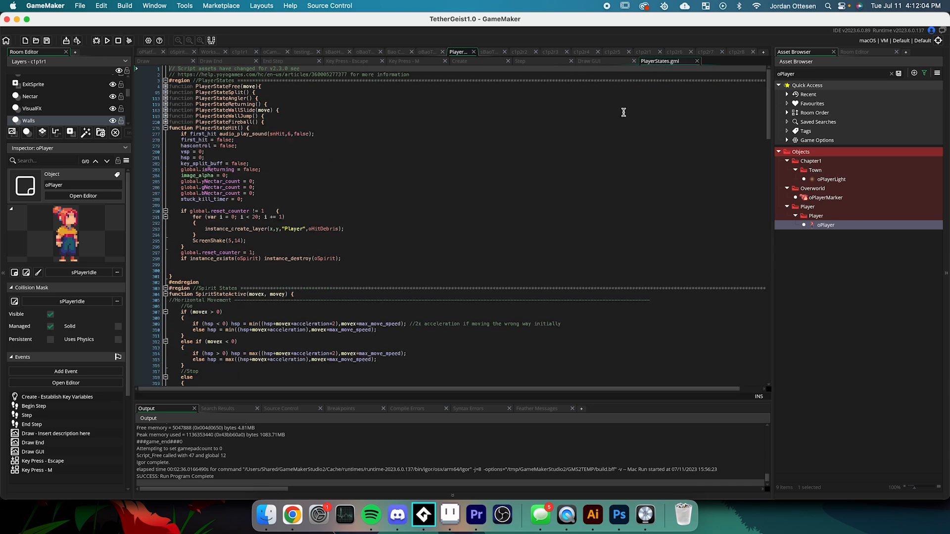
left_click(107, 40)
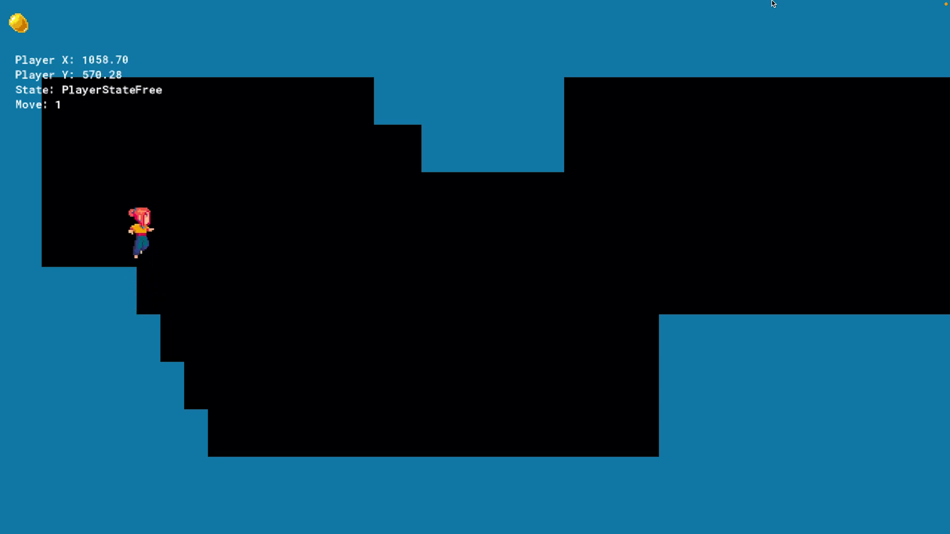